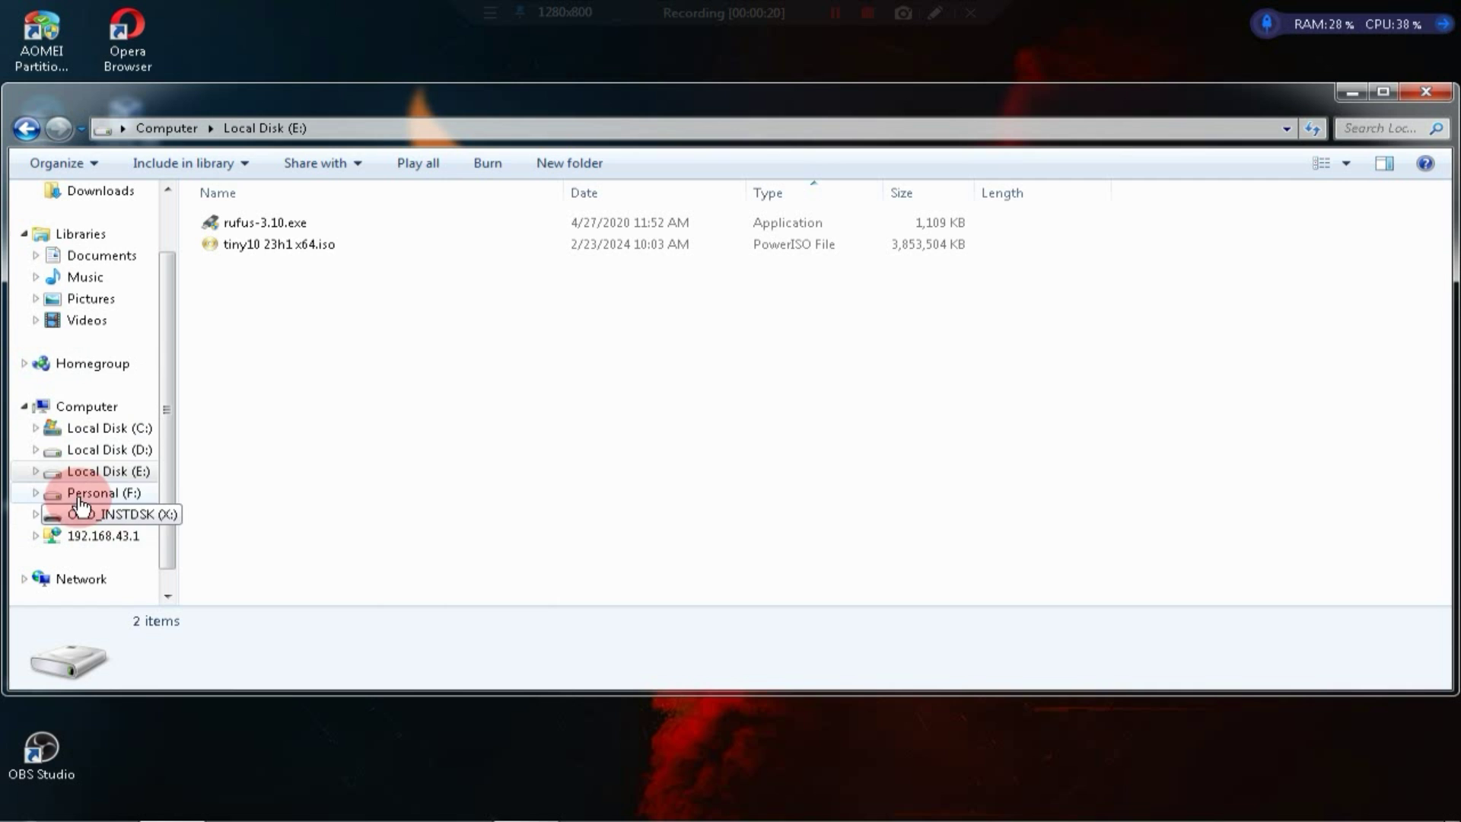
Step: Launch rufus-3.10.exe and load the tiny10 23h1 x64.iso image
{"action": "left_click", "coordinate": [279, 244]}
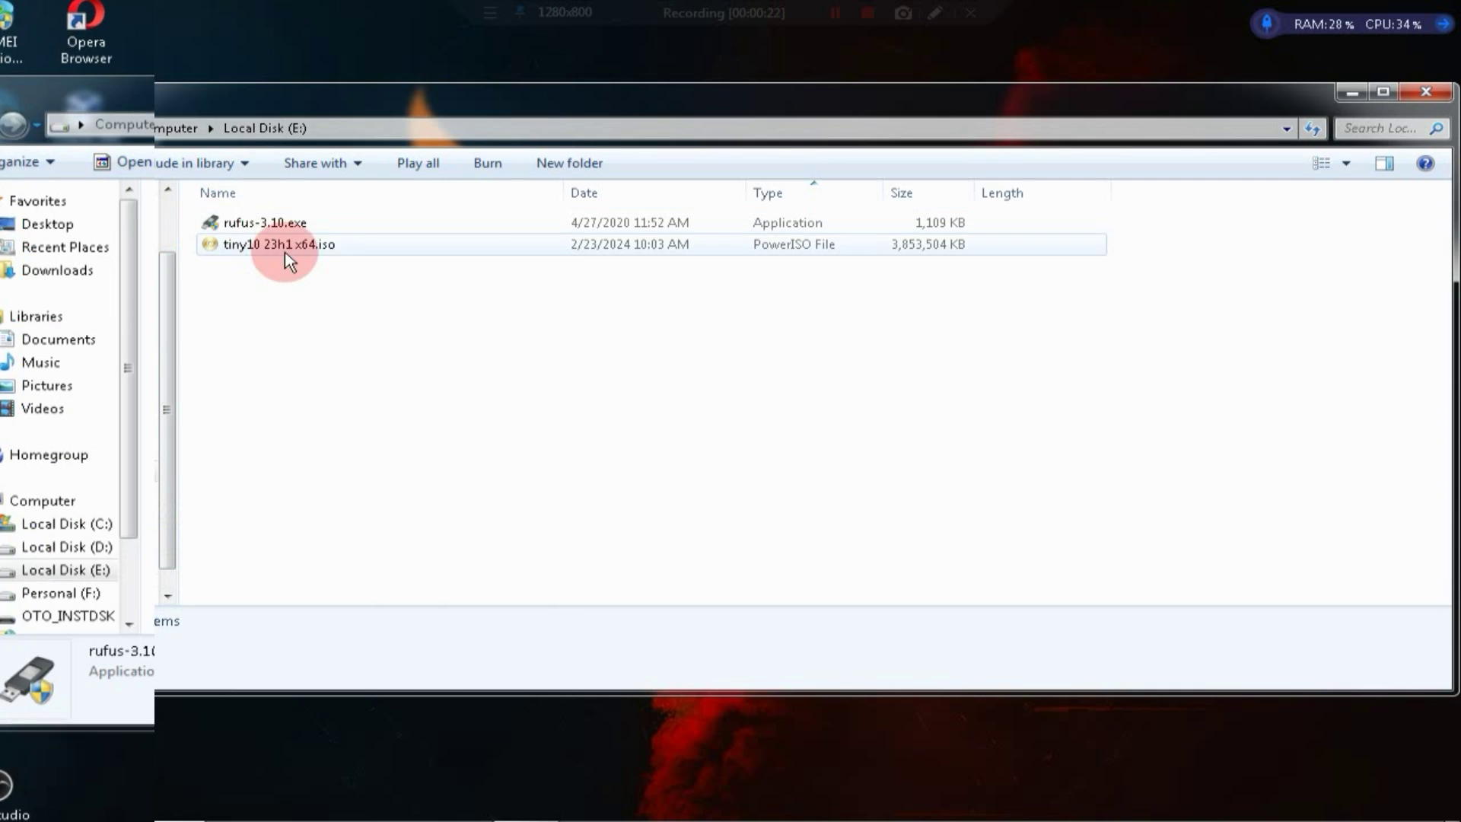
{"action": "double_click", "coordinate": [267, 221]}
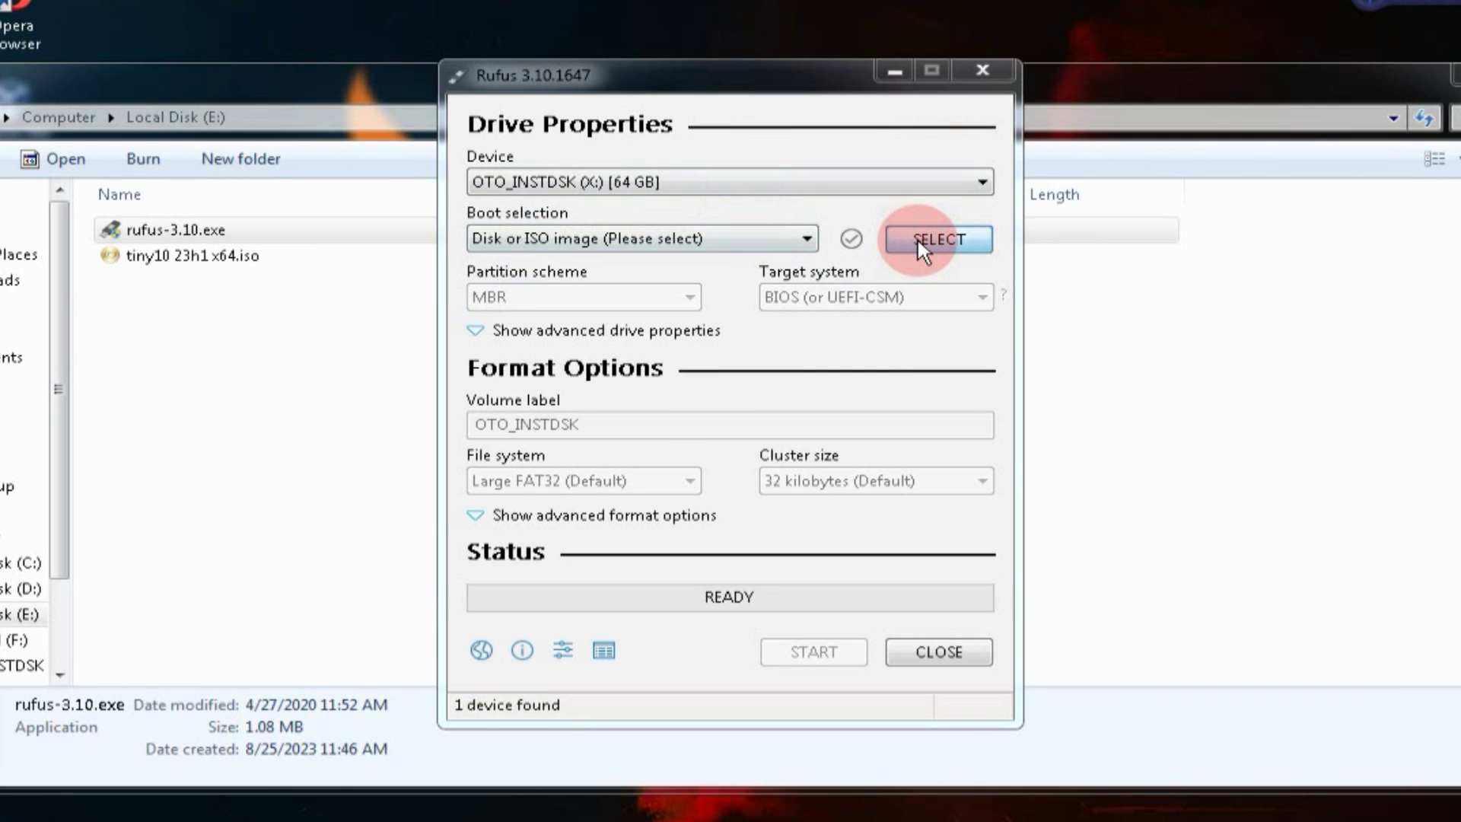
{"action": "left_click", "coordinate": [937, 238]}
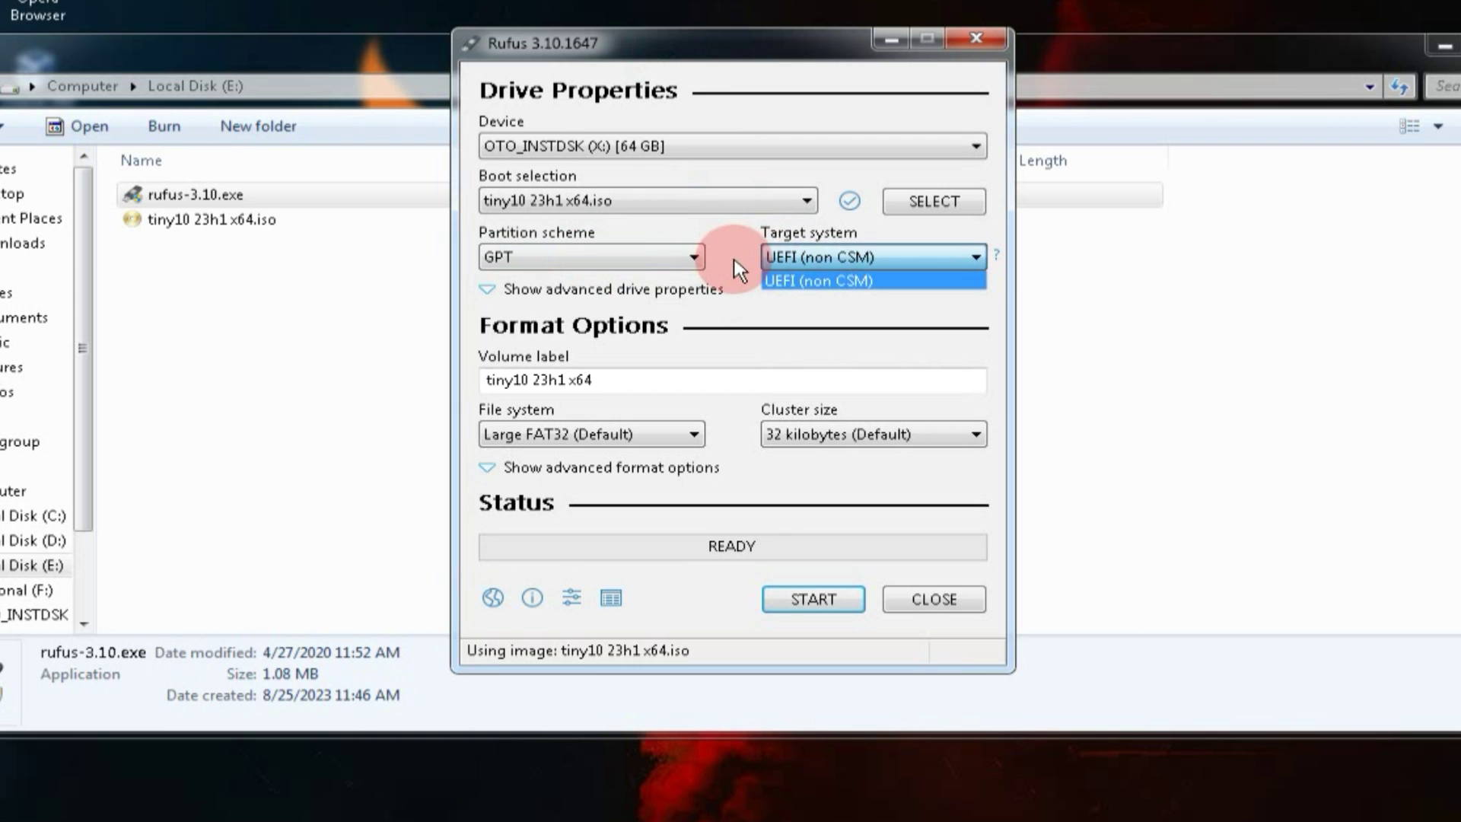
Step: Set the partition scheme to MBR after briefly trying GPT
{"action": "left_click", "coordinate": [590, 257]}
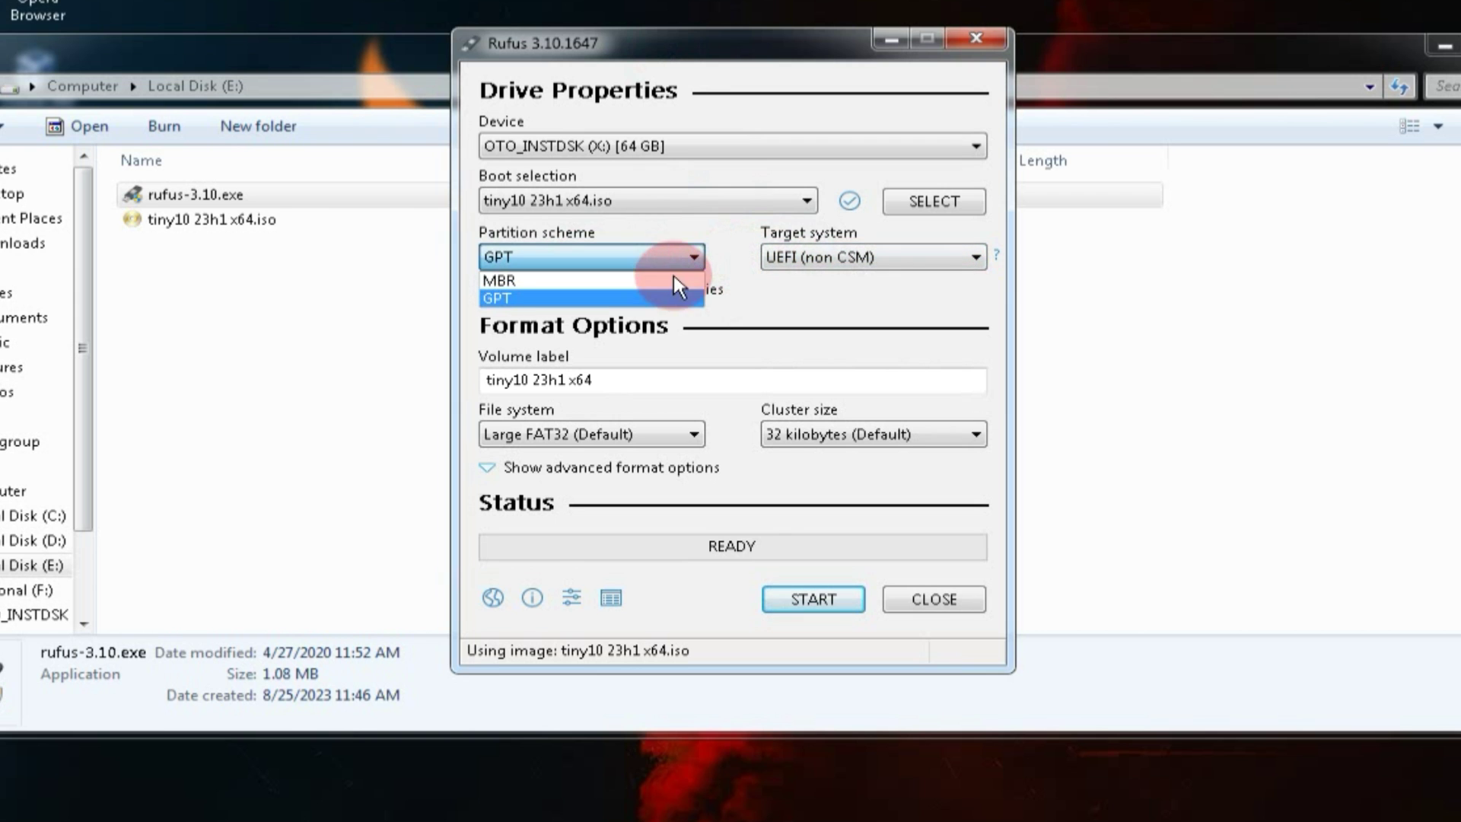
{"action": "left_click", "coordinate": [500, 281]}
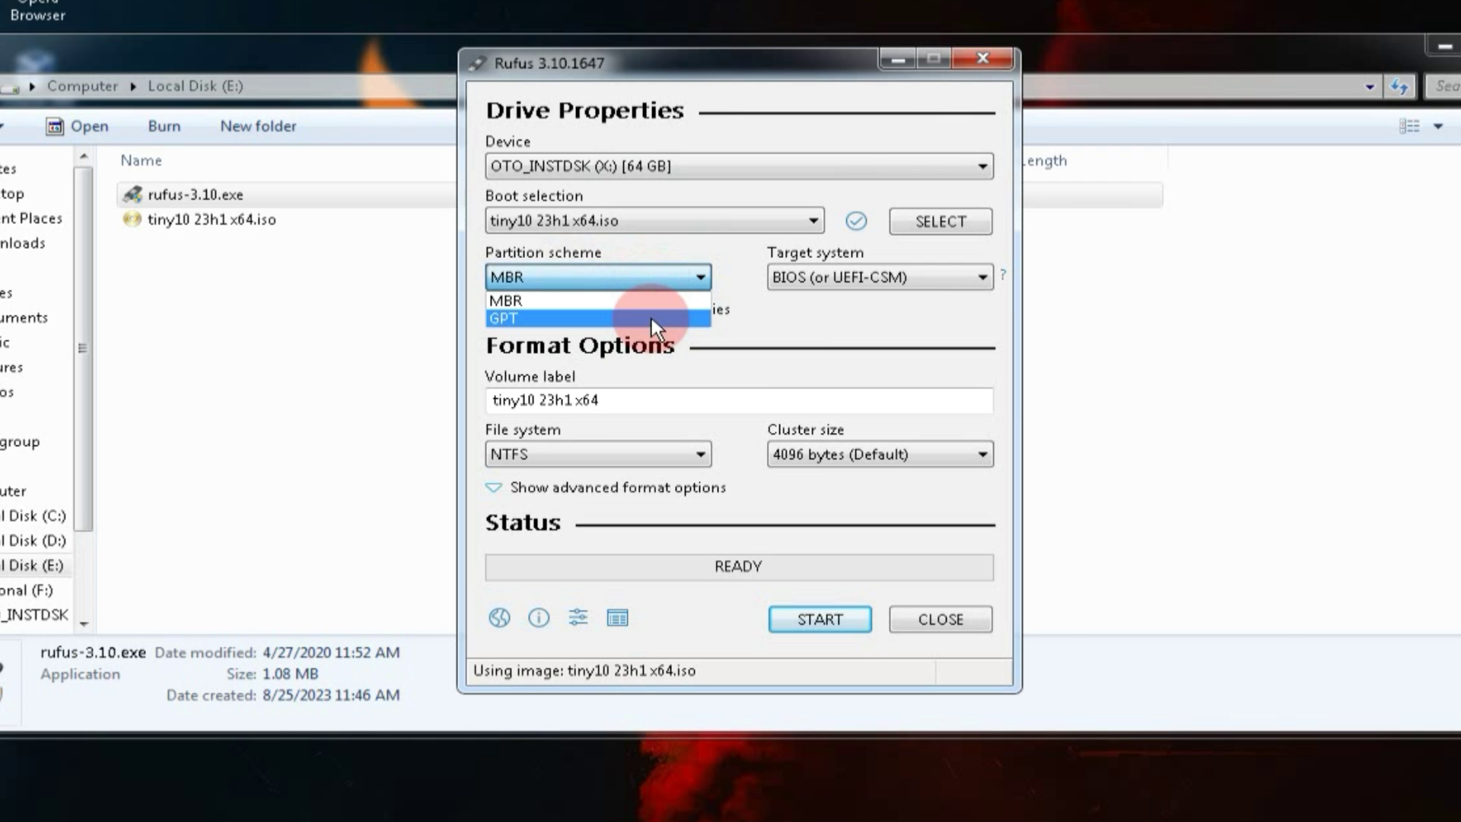
{"action": "left_click", "coordinate": [503, 318]}
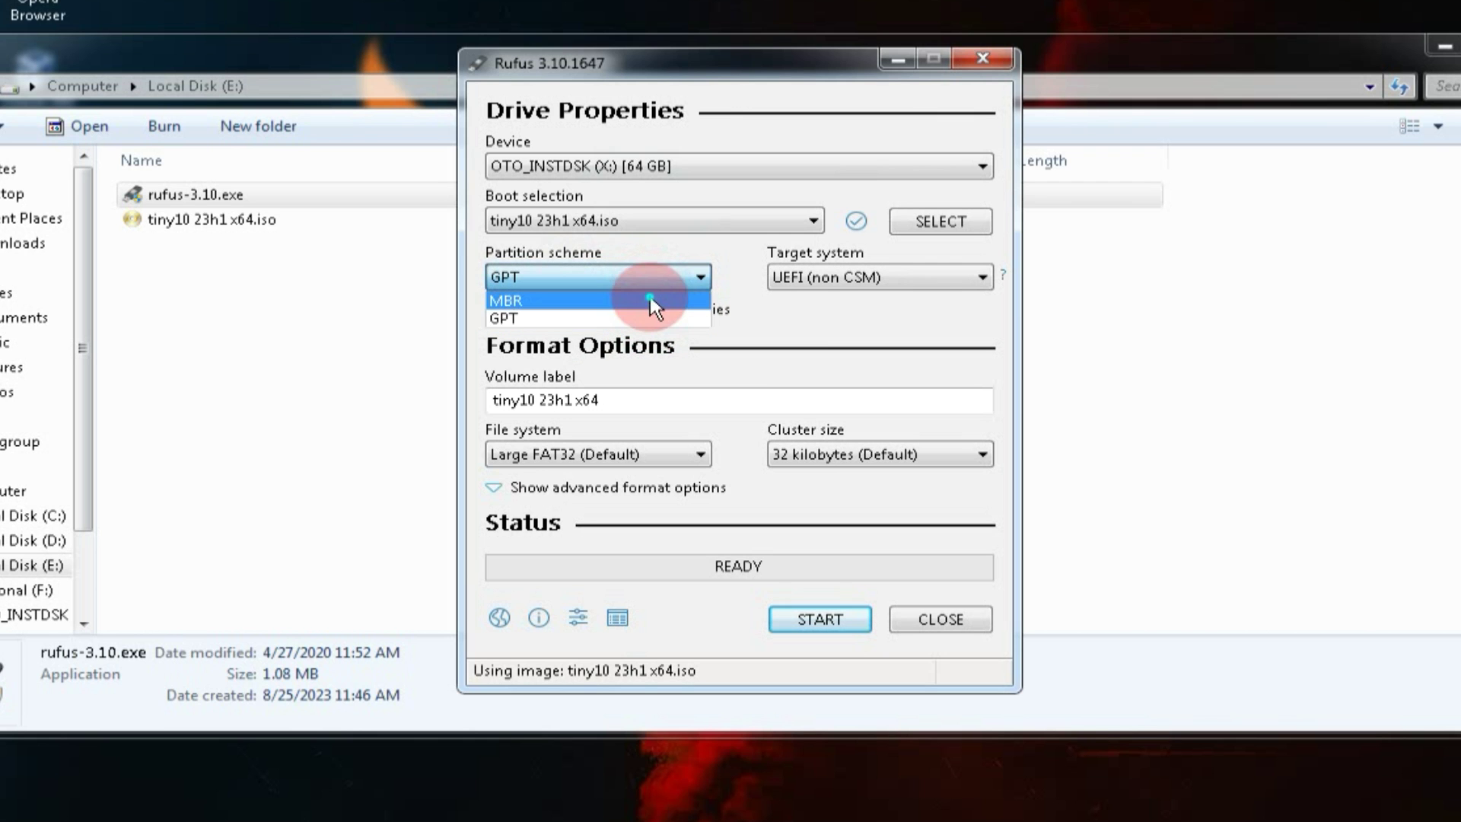
{"action": "left_click", "coordinate": [506, 299]}
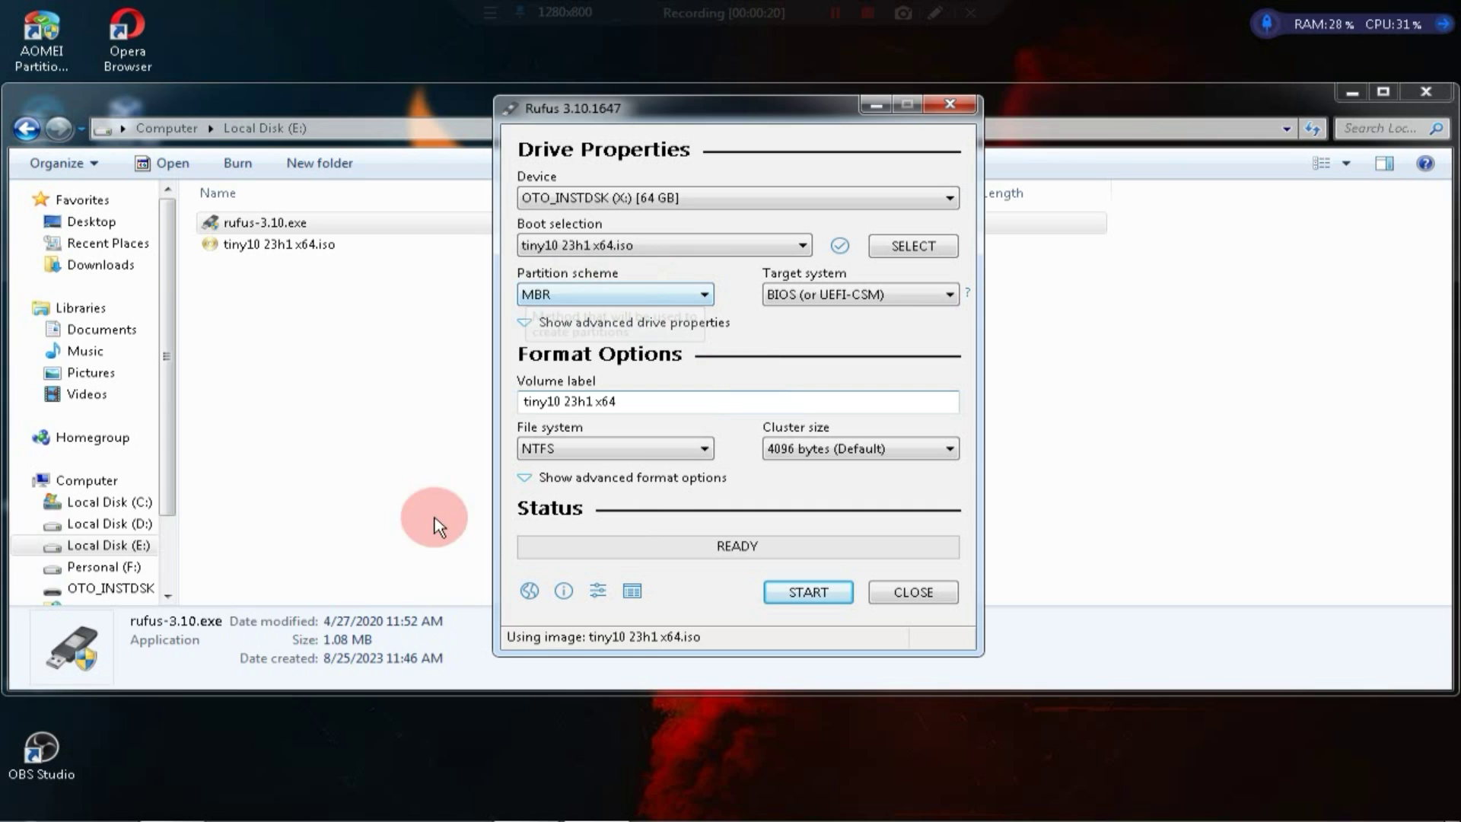
{"action": "type", "text": "form"}
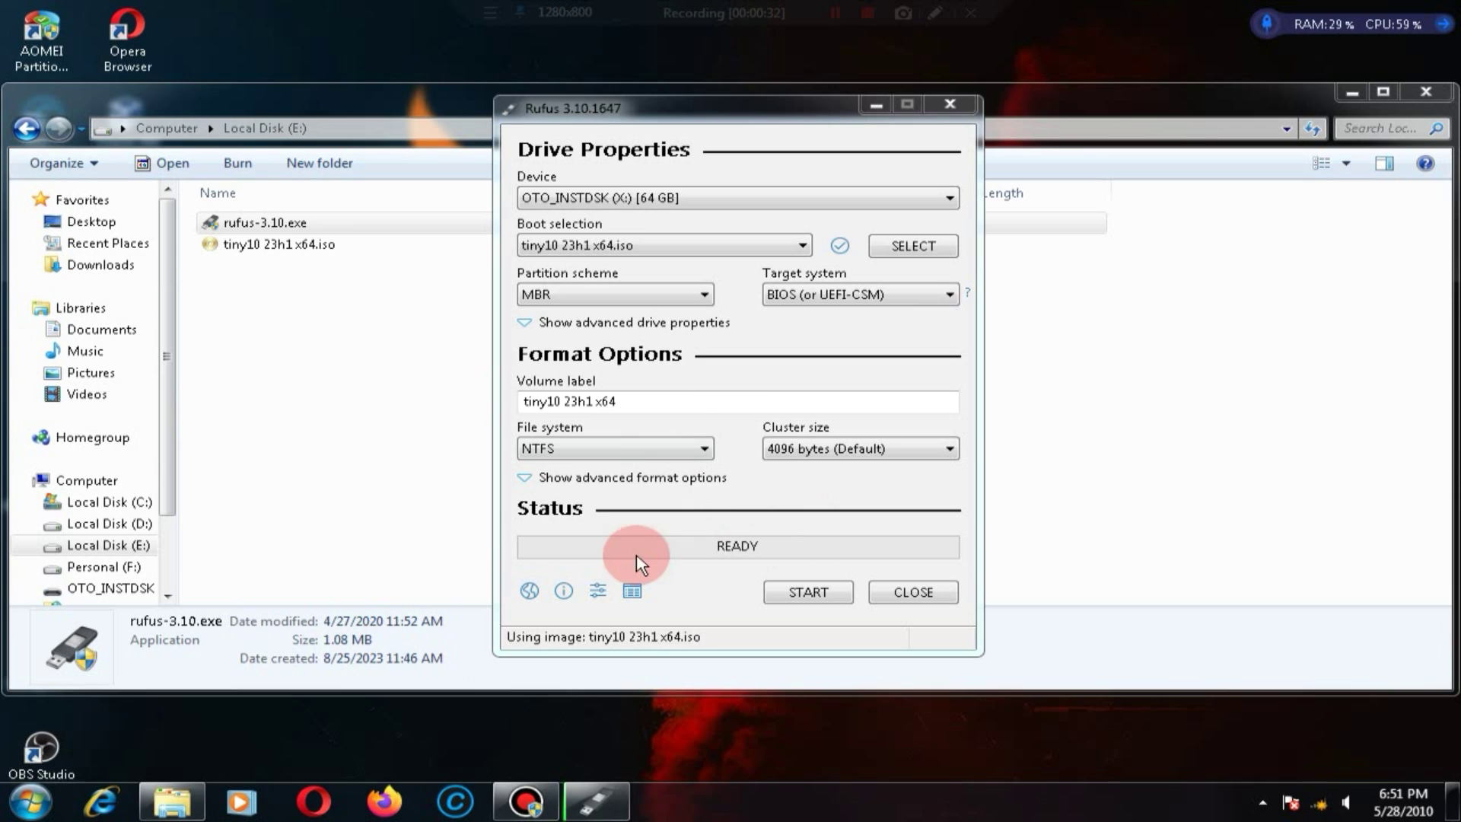
Step: Open Disk 0's properties to check its Master Boot Record partition style
{"action": "right_click", "coordinate": [168, 396]}
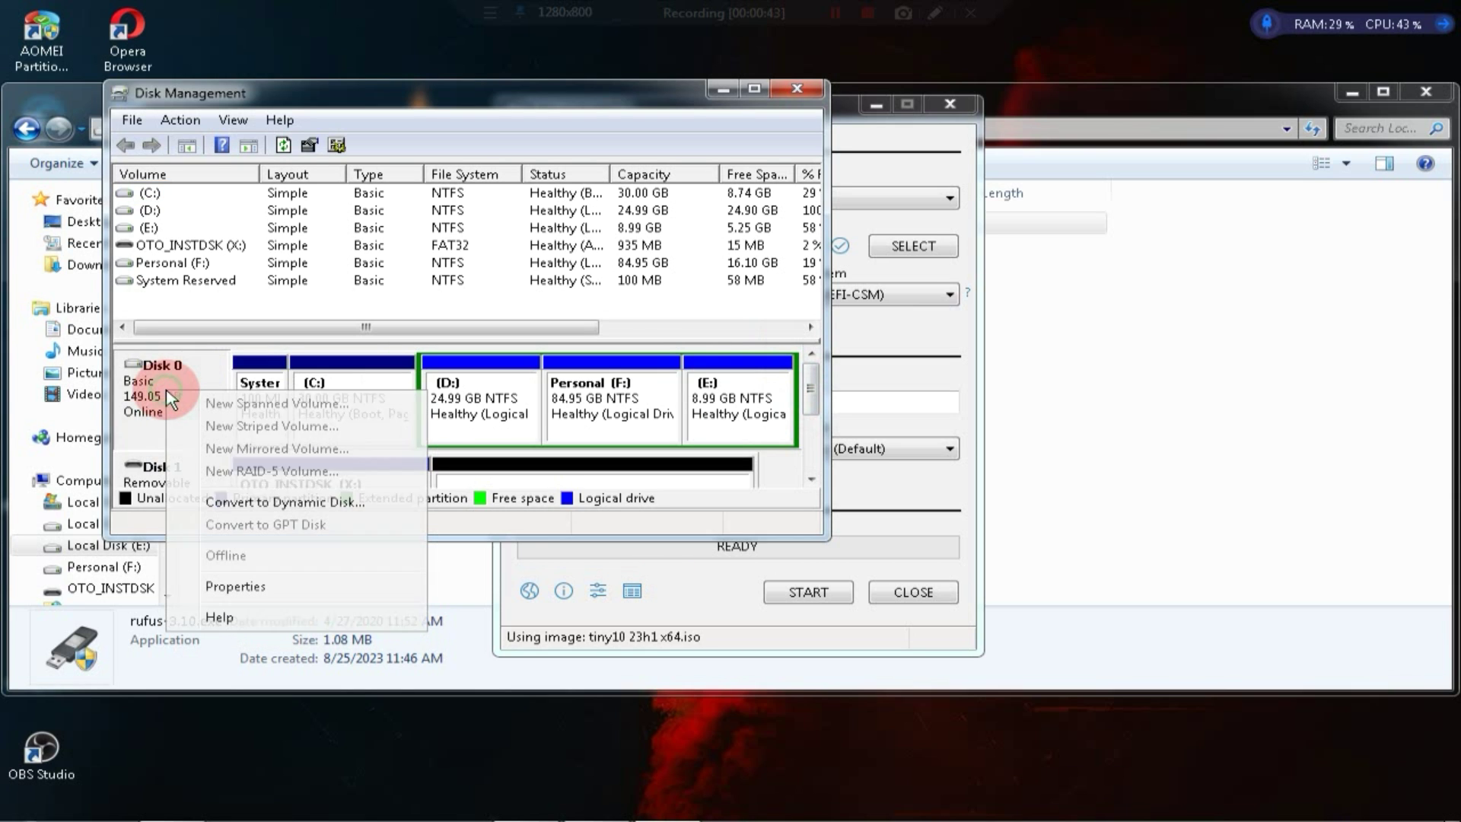
{"action": "mouse_move", "coordinate": [270, 586]}
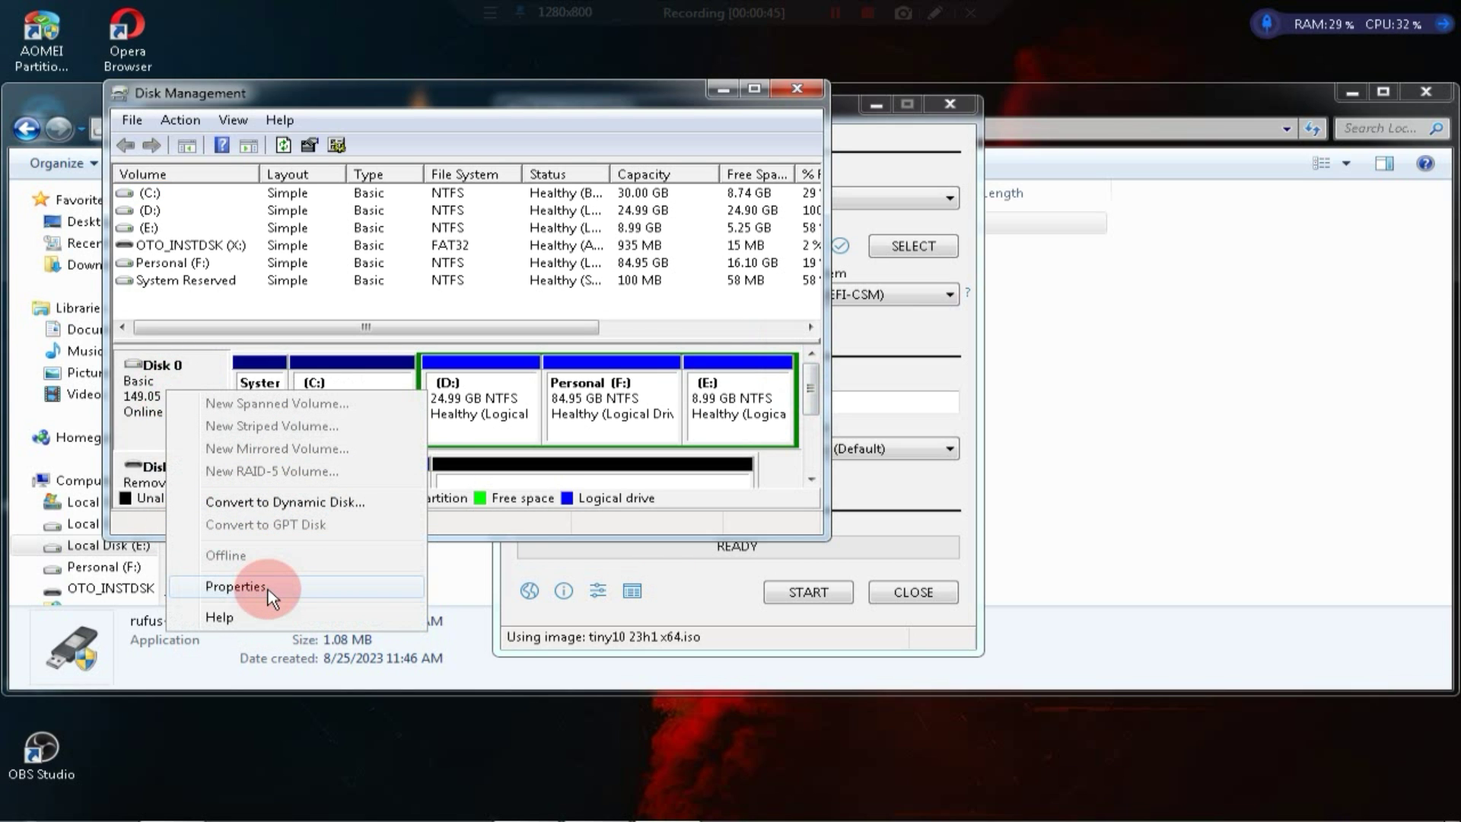
{"action": "left_click", "coordinate": [235, 585]}
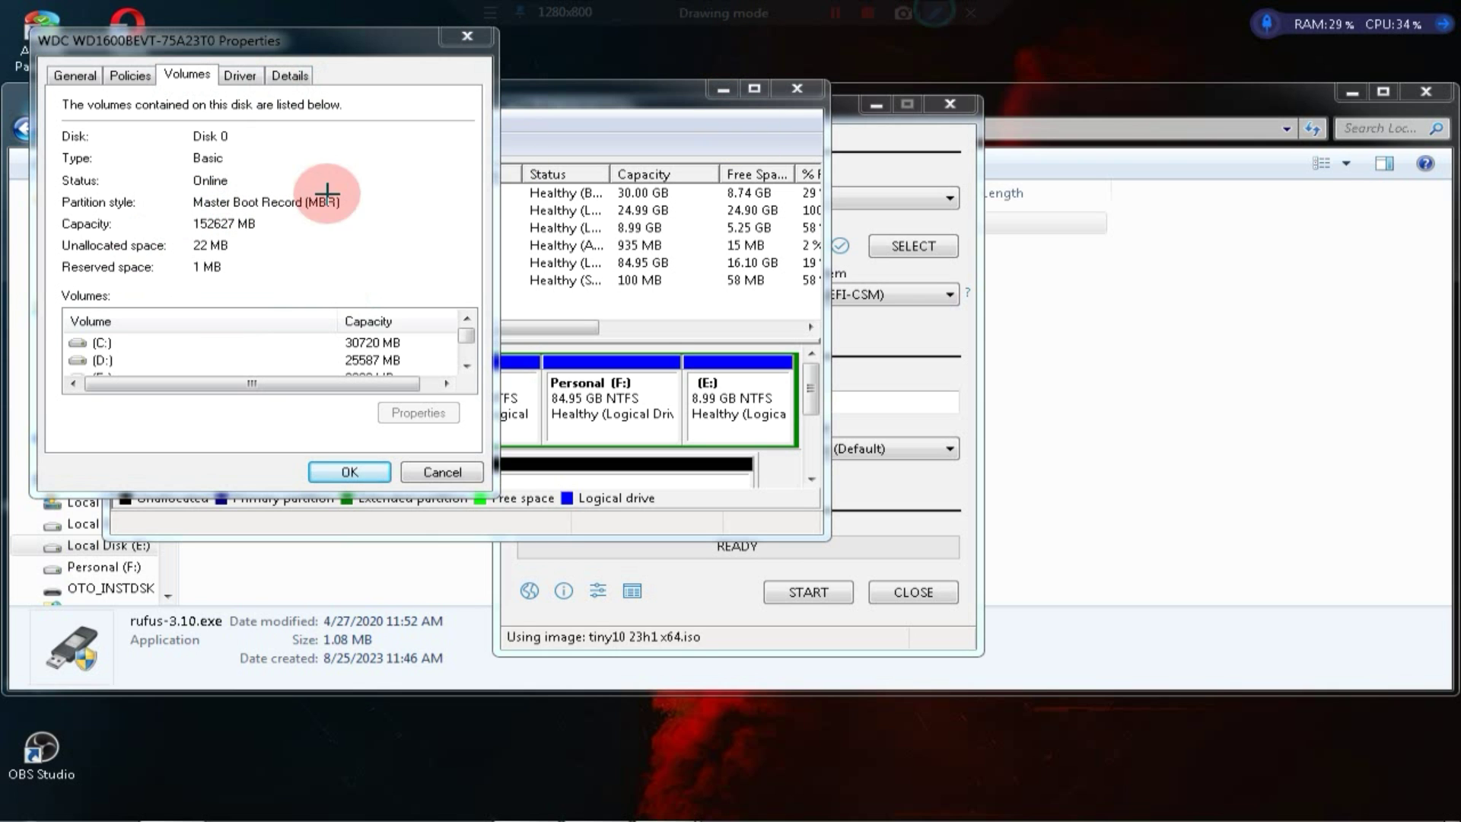
{"action": "mouse_move", "coordinate": [191, 205]}
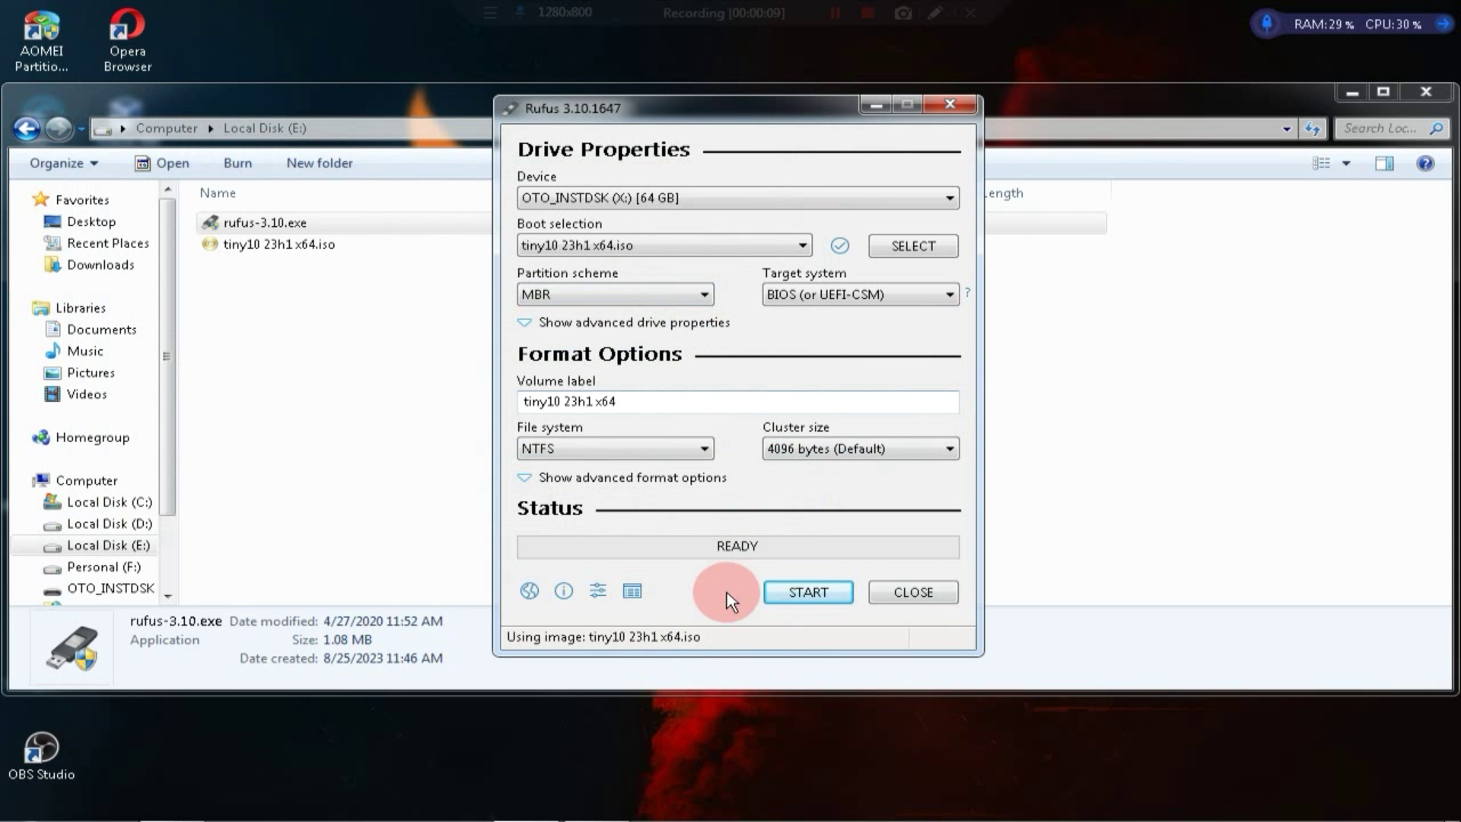
Step: Start writing tiny10 to the 64 GB USB drive, accepting data destruction
{"action": "left_click", "coordinate": [807, 592]}
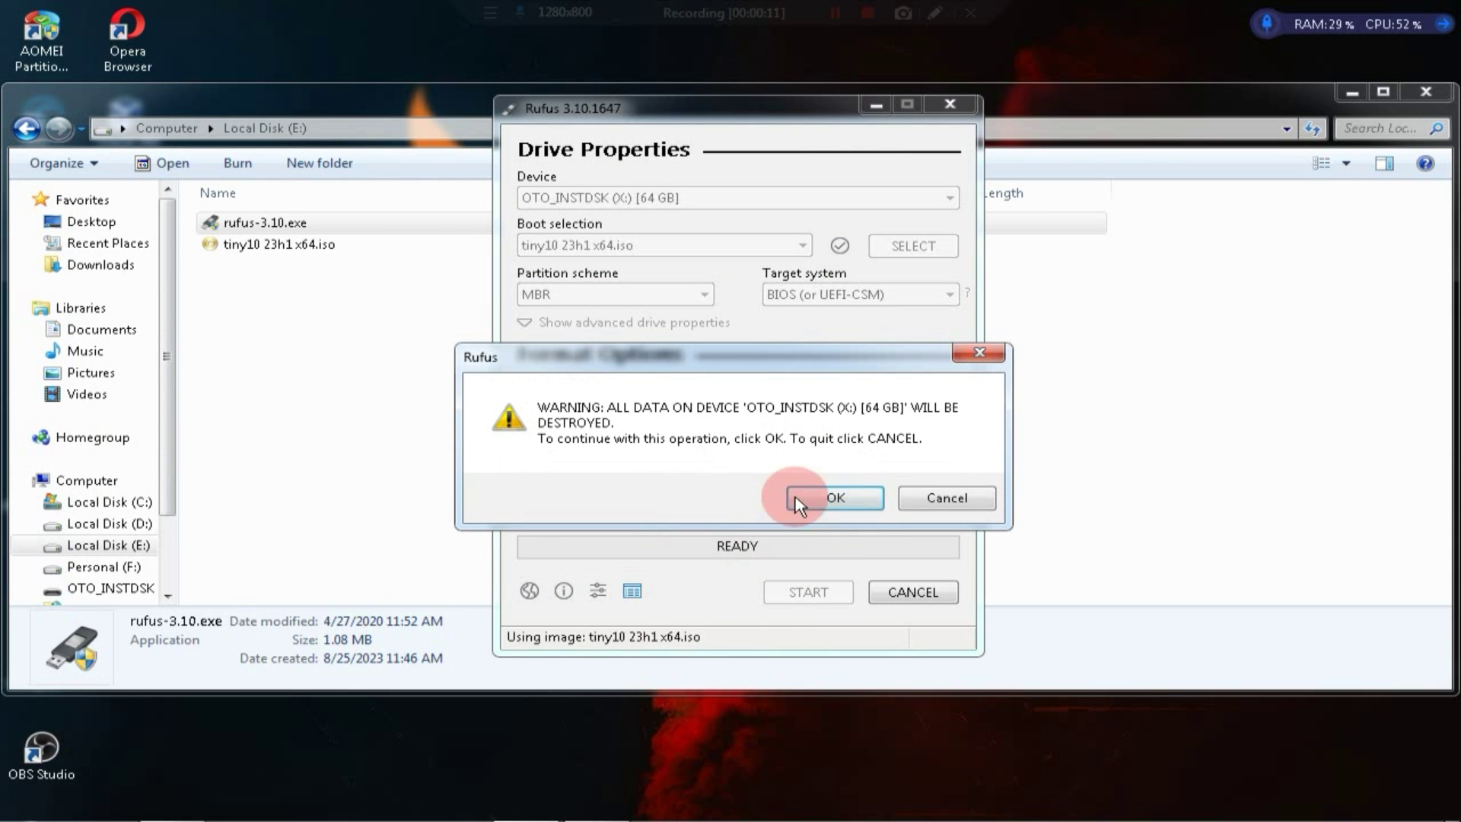
{"action": "left_click", "coordinate": [830, 498]}
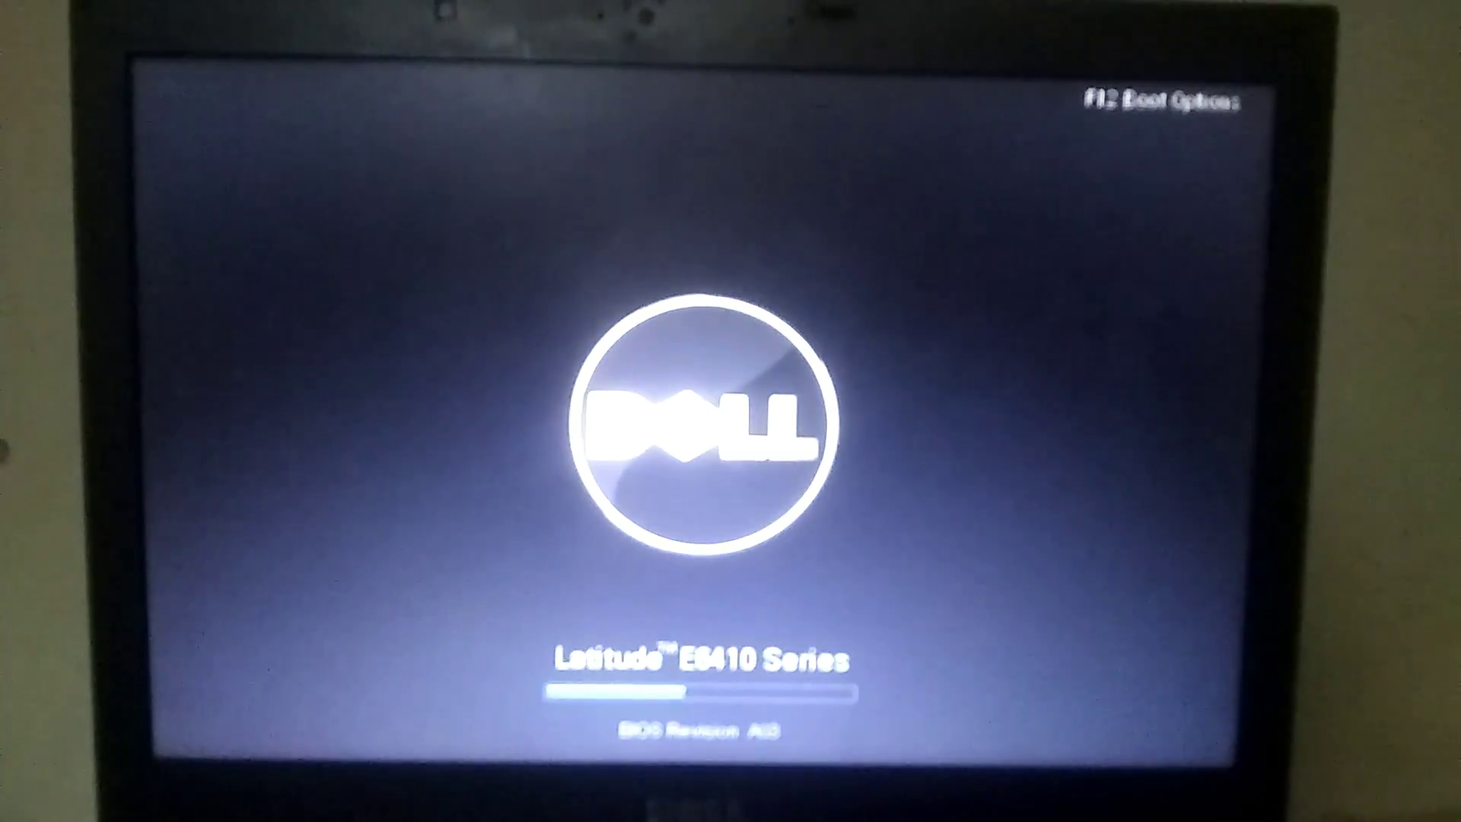
Step: Boot the Dell laptop from USB Storage Device via the F12 menu
{"action": "key", "text": "f12"}
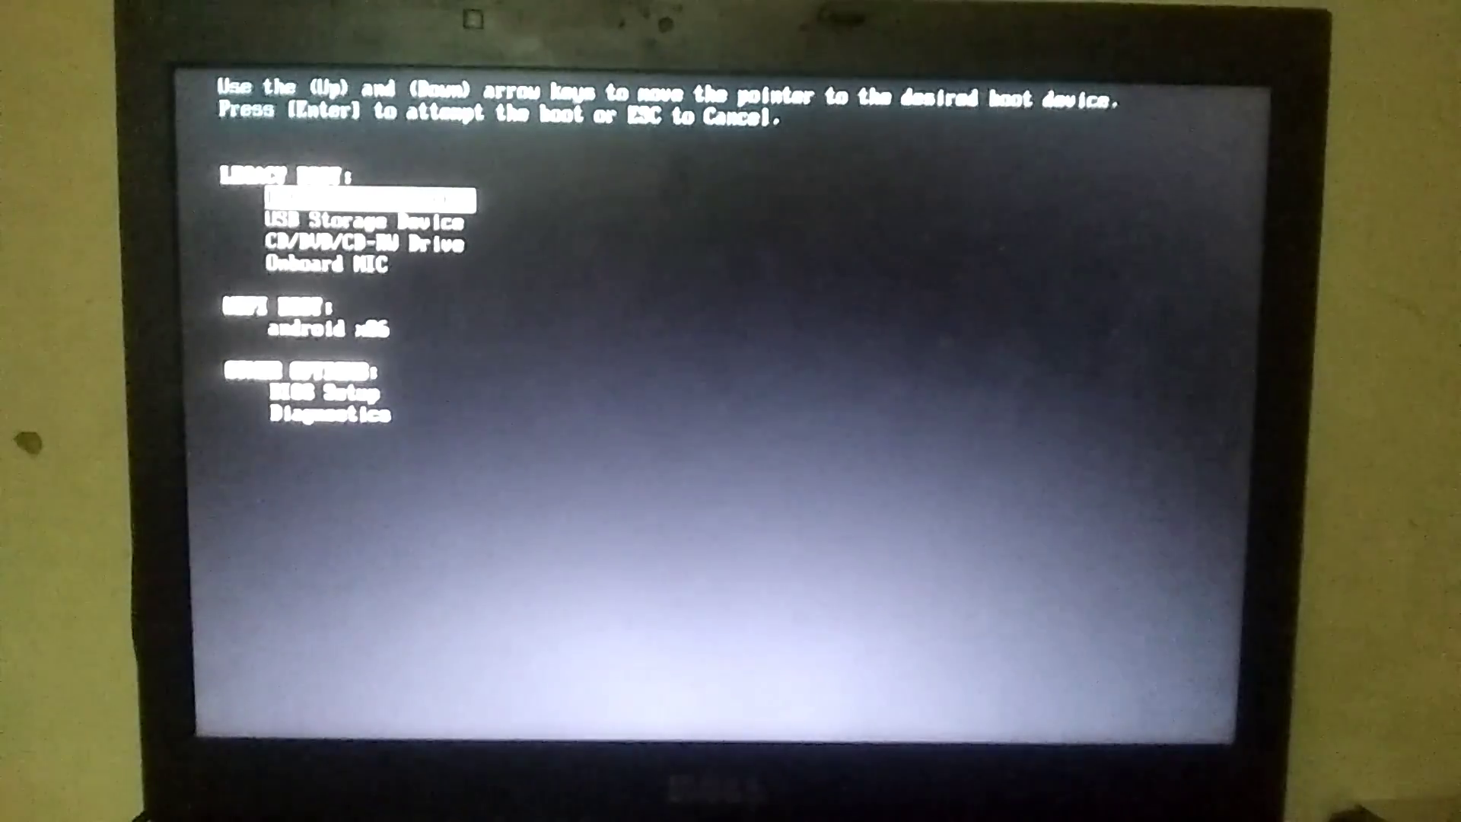
{"action": "key", "text": "Down"}
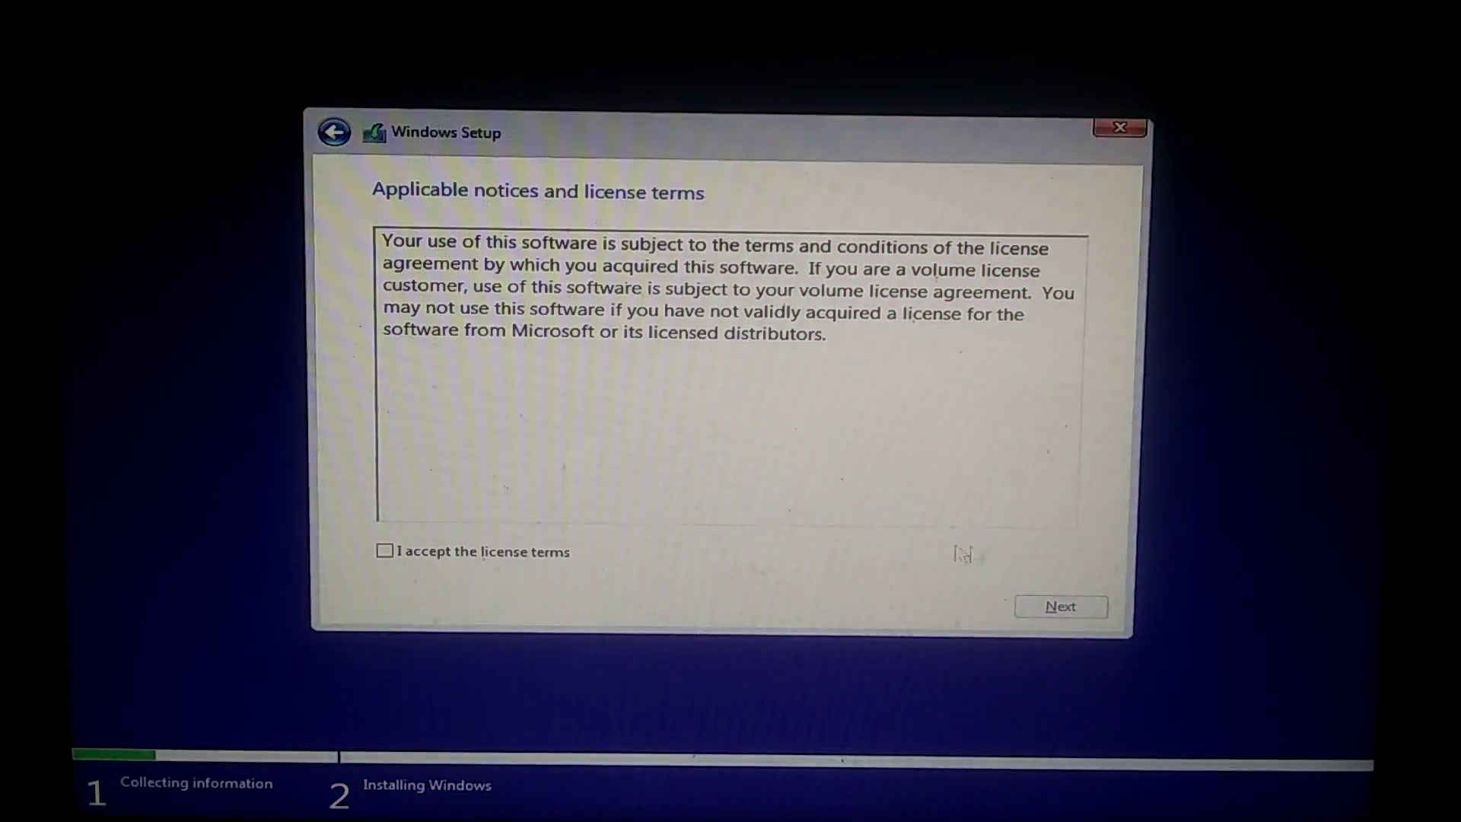
Step: Accept the license terms and install Windows on Drive 0 Partition 3
{"action": "left_click", "coordinate": [383, 551]}
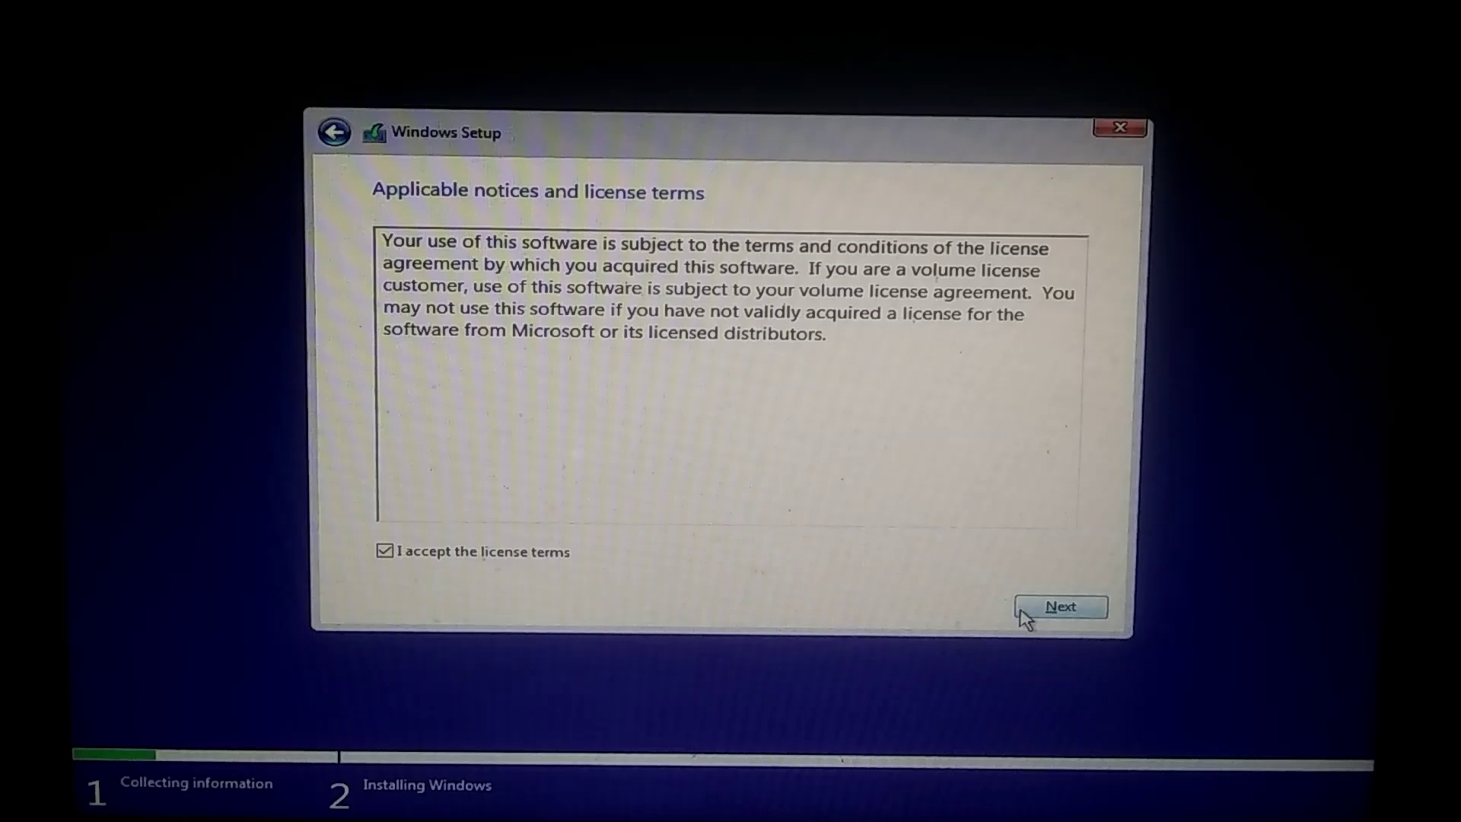
{"action": "left_click", "coordinate": [1060, 605]}
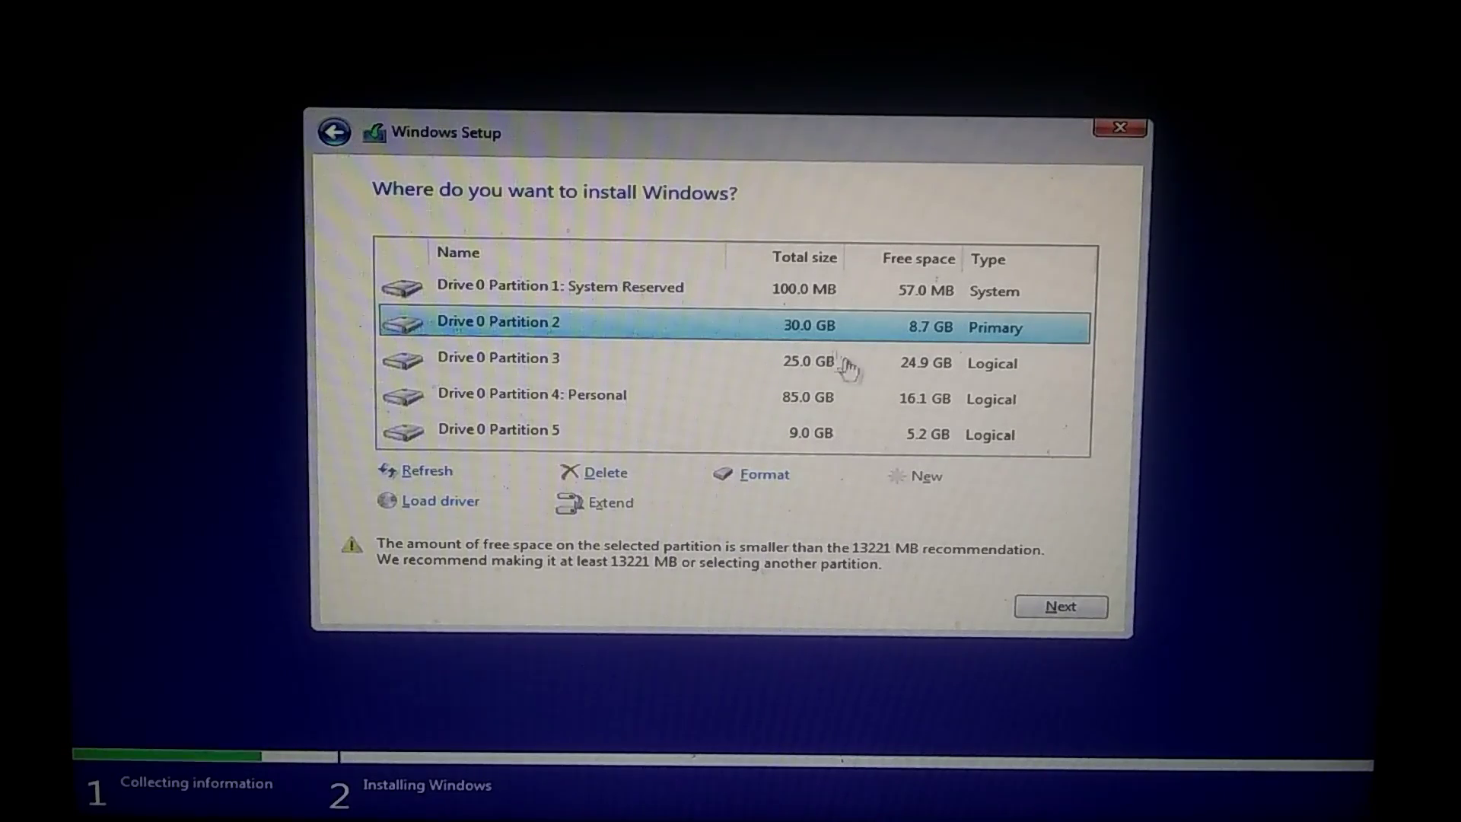
{"action": "left_click", "coordinate": [559, 361]}
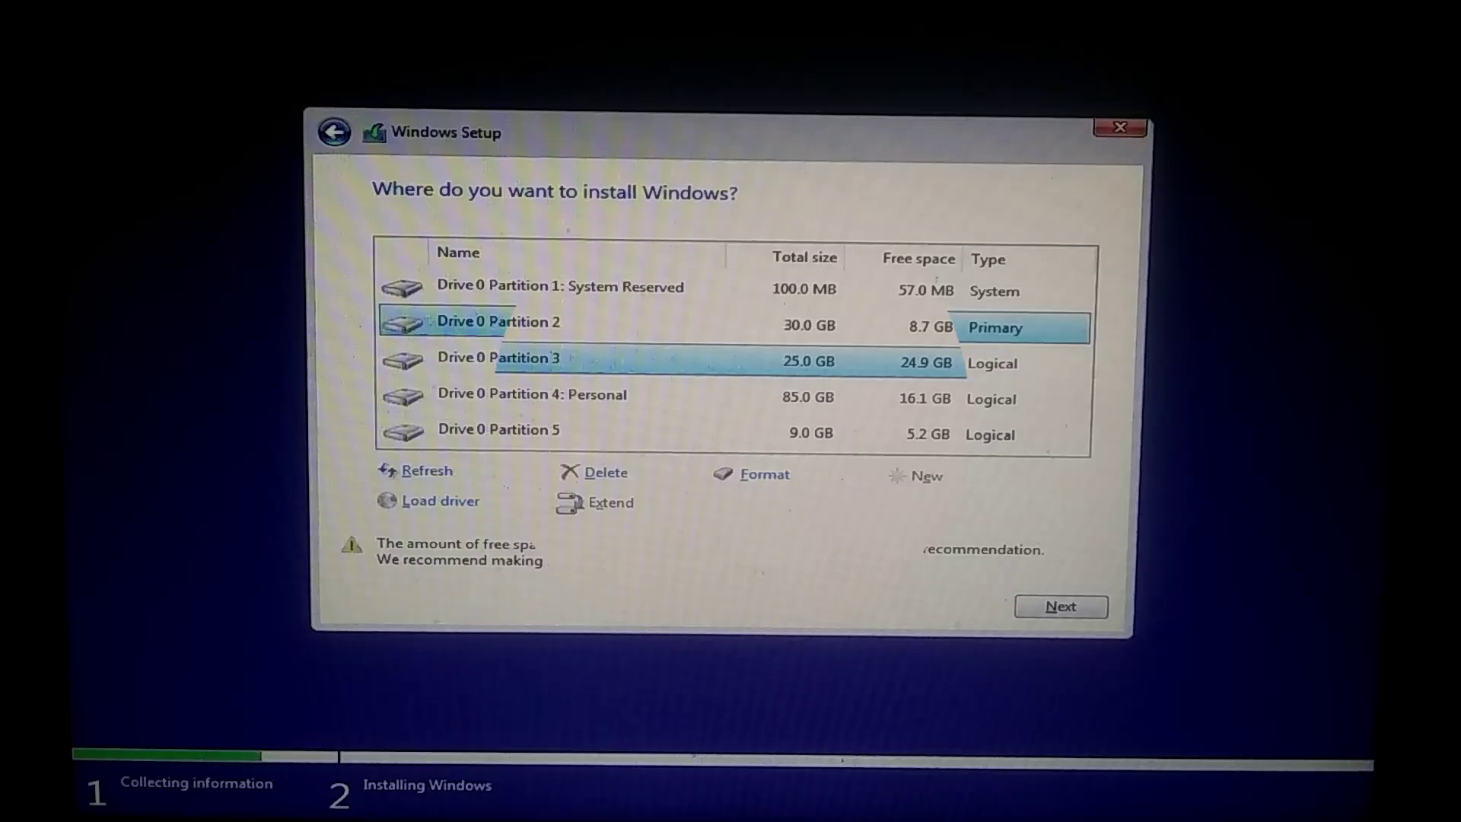
{"action": "left_click", "coordinate": [1059, 607]}
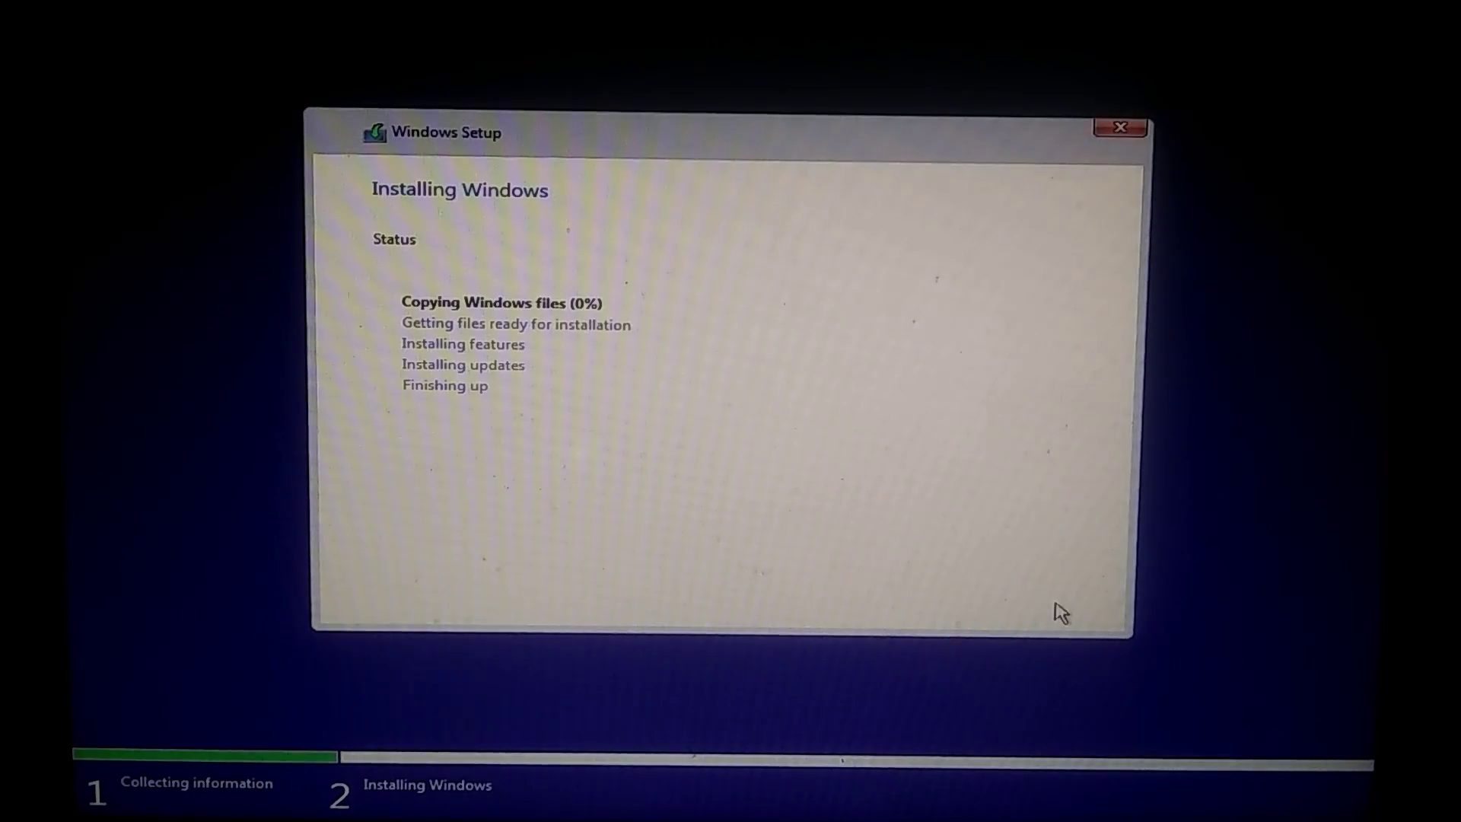
{"action": "mouse_move", "coordinate": [282, 481]}
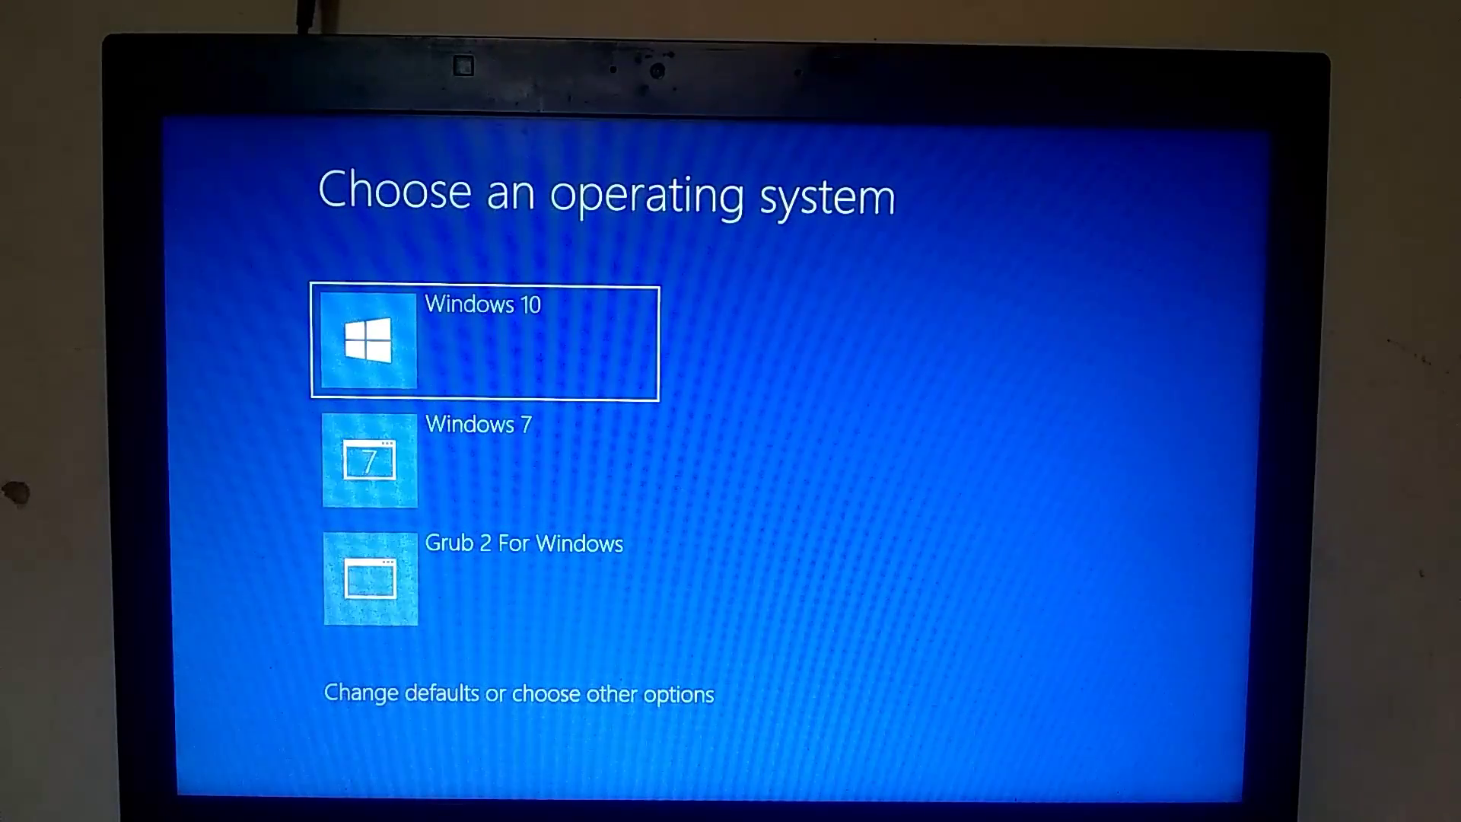
Step: Choose Windows 10 rather than Windows 7 in Boot Manager and boot it
{"action": "key", "text": "Down"}
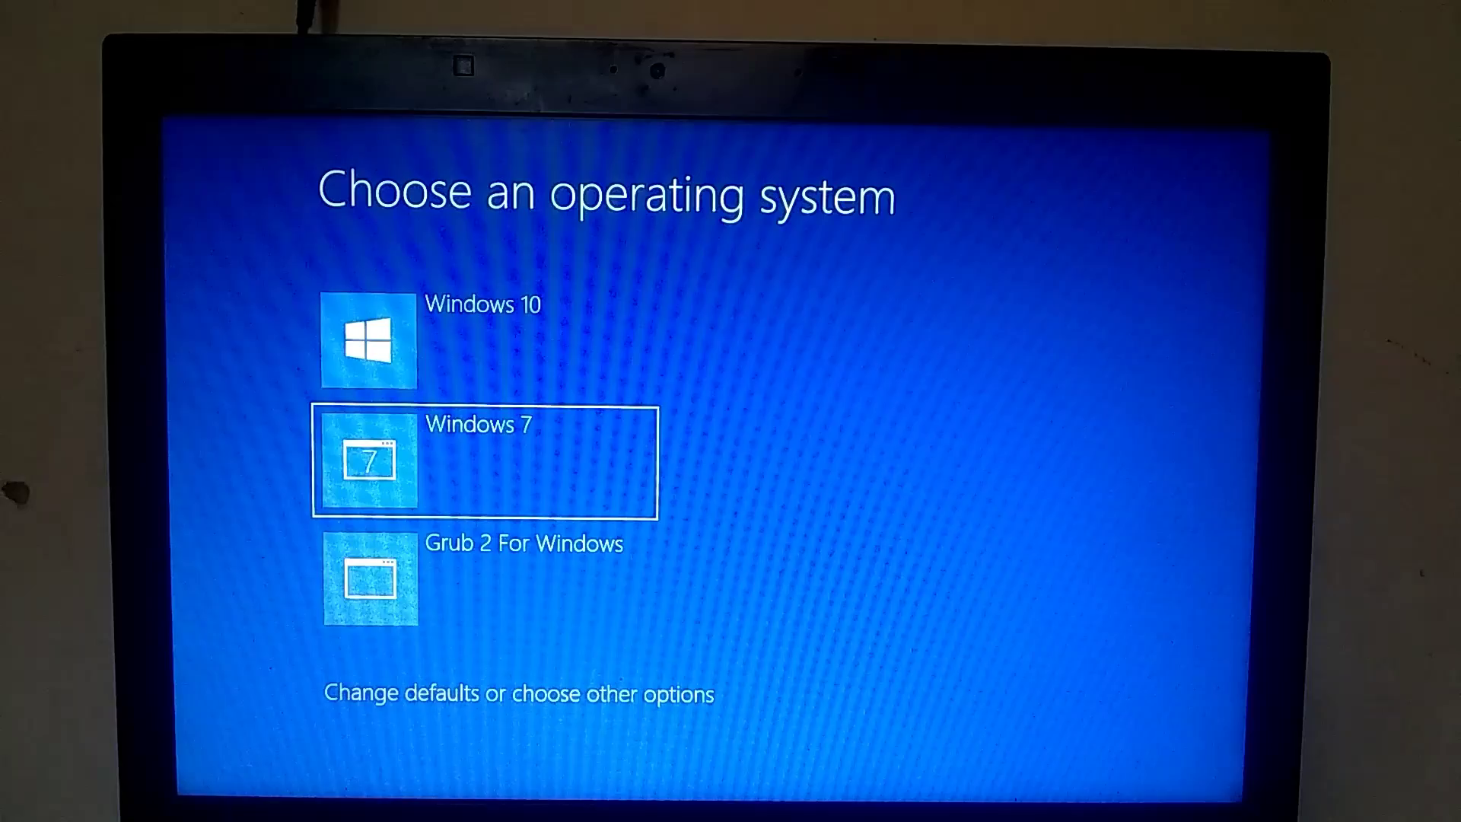
{"action": "key", "text": "Up"}
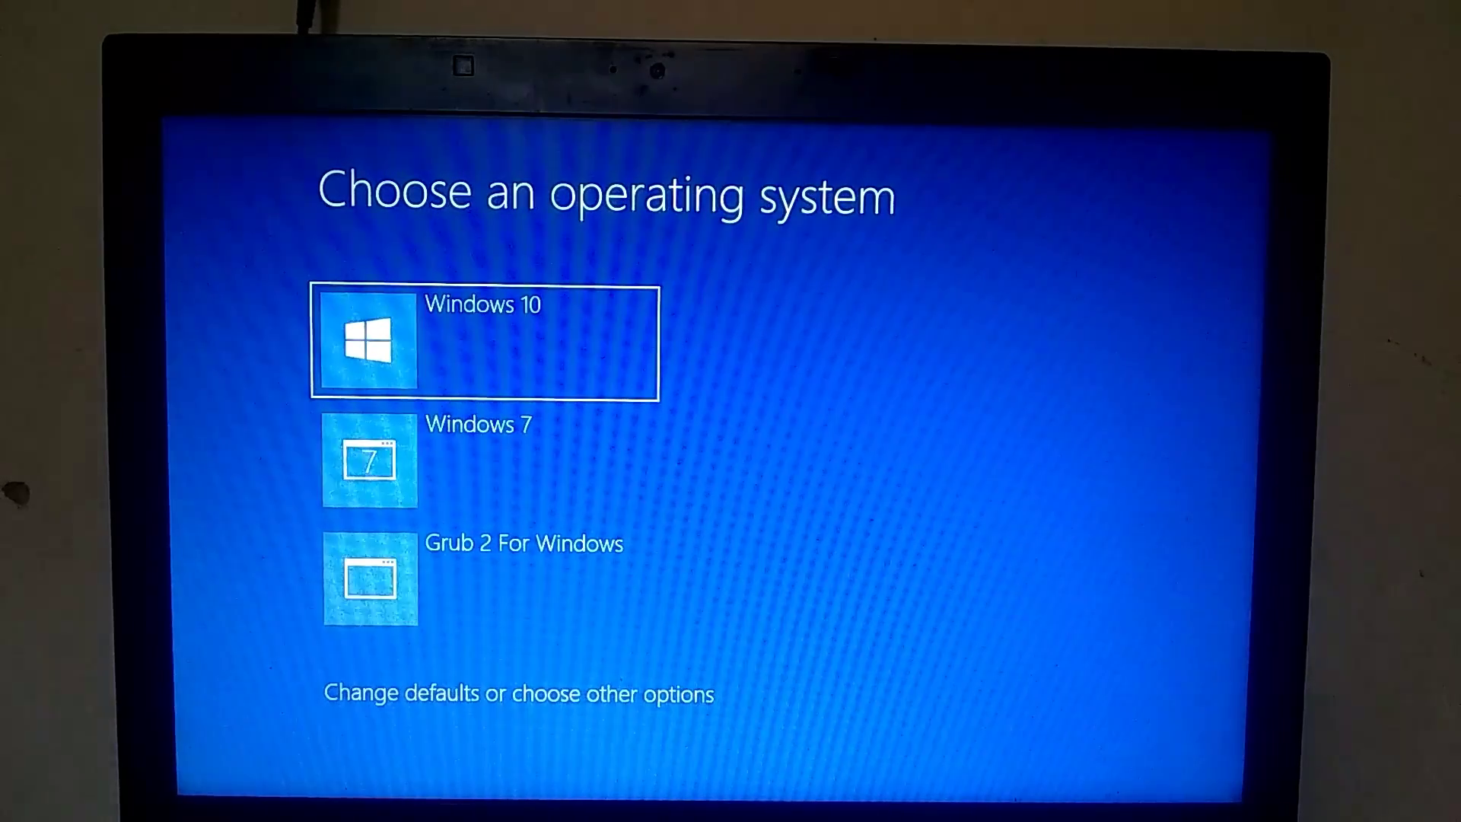
{"action": "left_click", "coordinate": [484, 342]}
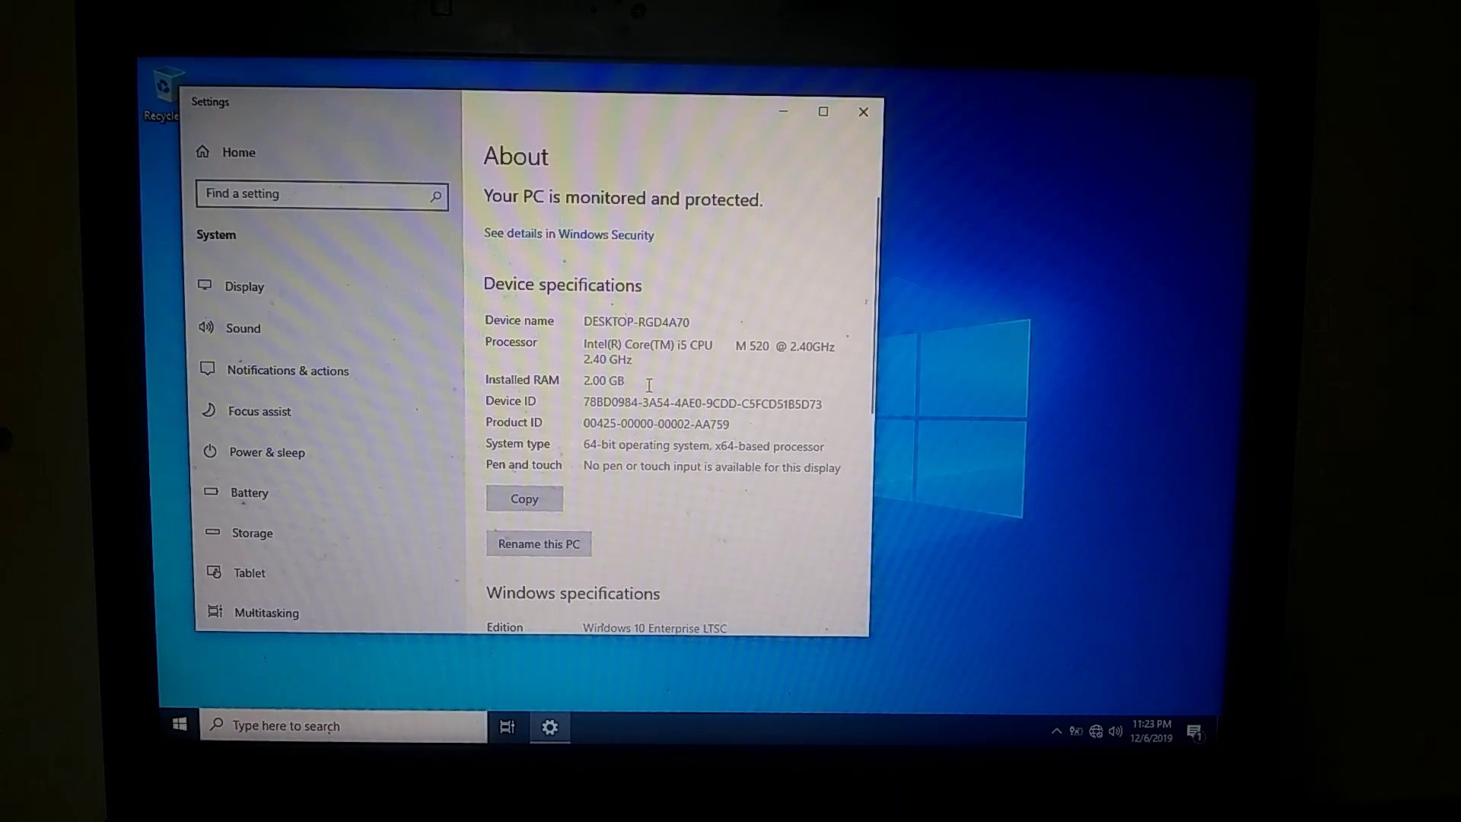
Step: Scroll the About specifications, then right-click This PC in the search panel
{"action": "scroll", "scroll_direction": "down", "scroll_amount": 3}
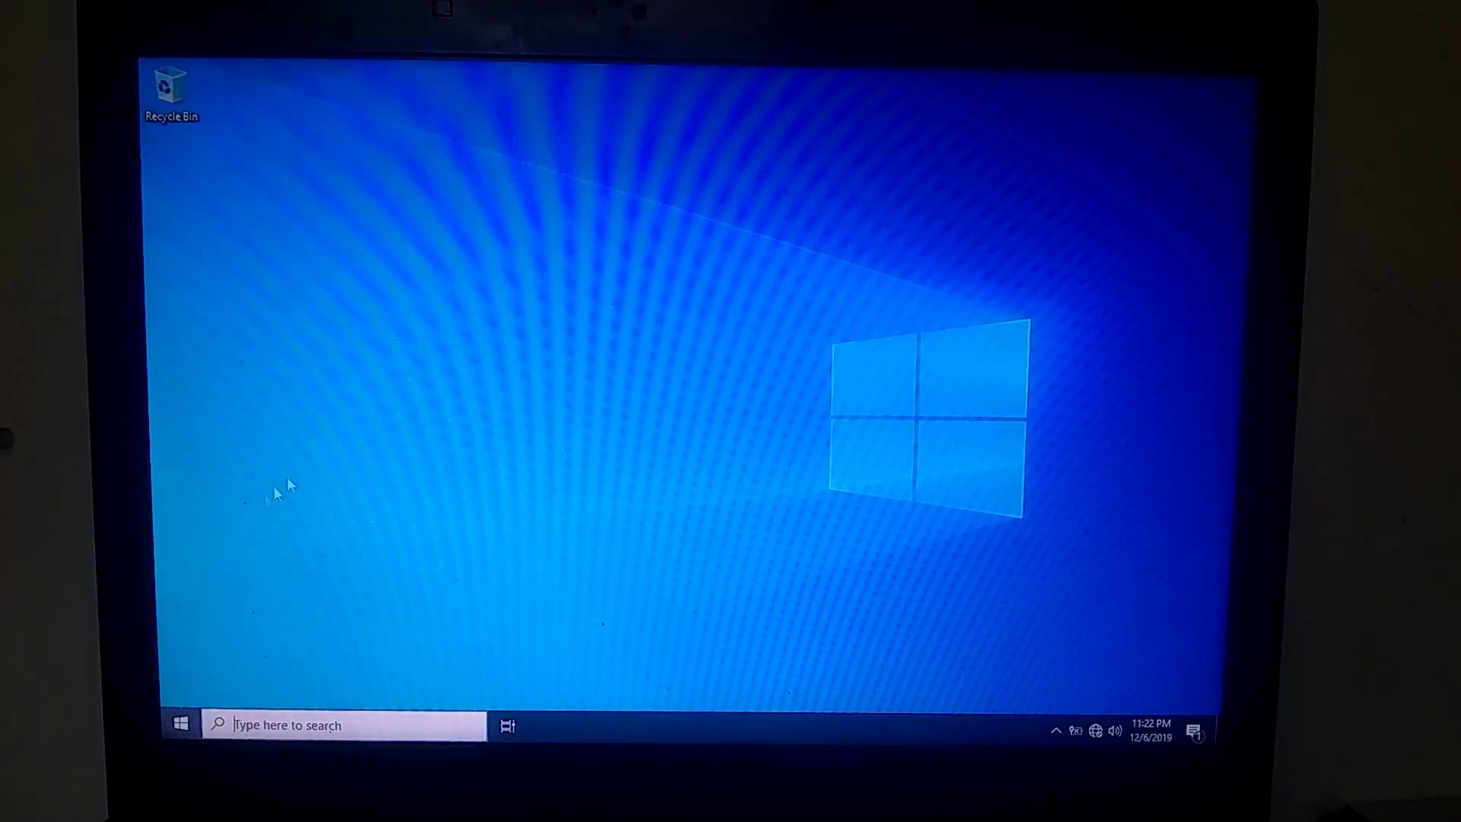
{"action": "left_click", "coordinate": [179, 725]}
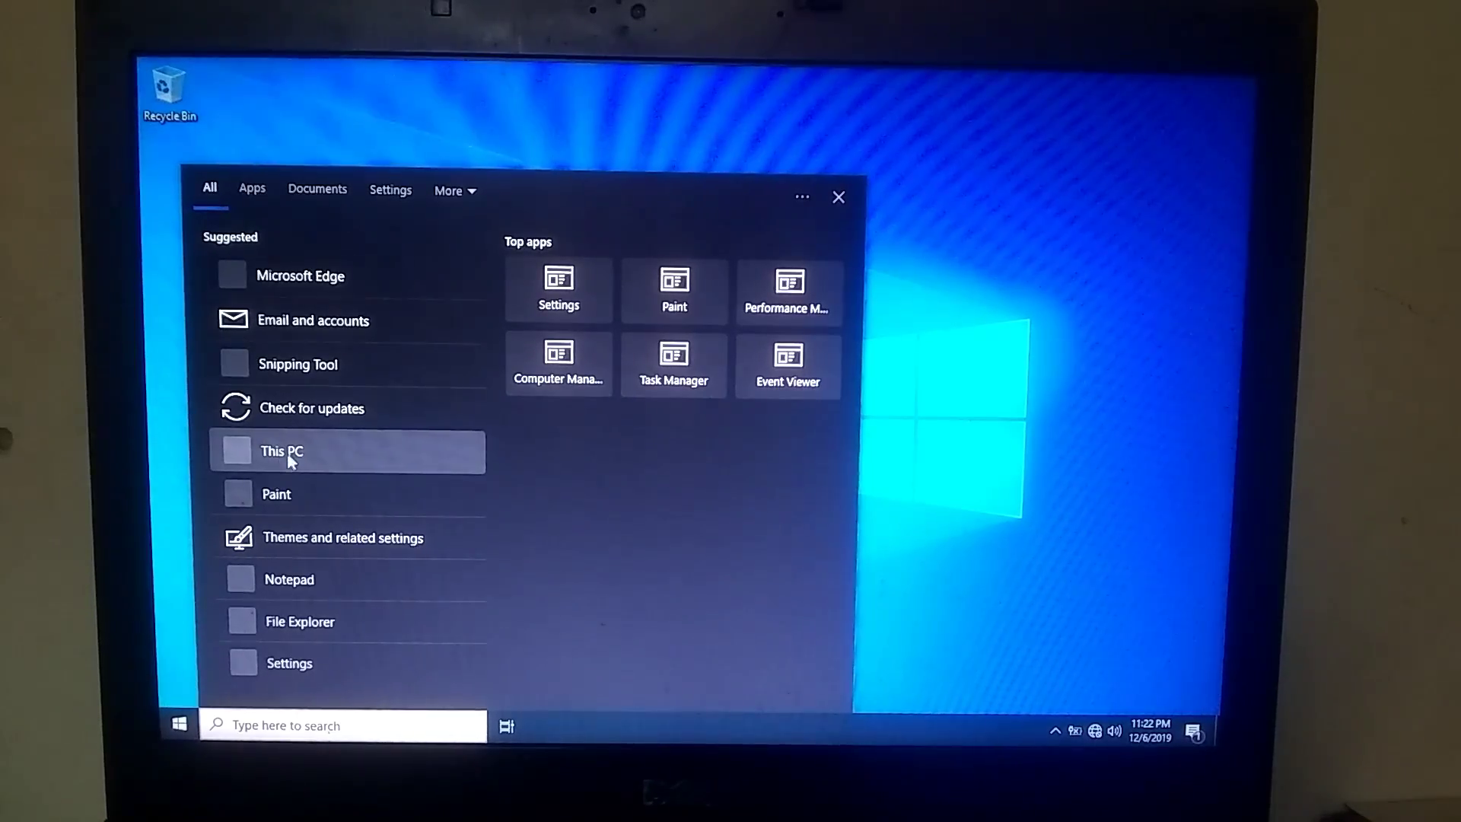
{"action": "right_click", "coordinate": [279, 451]}
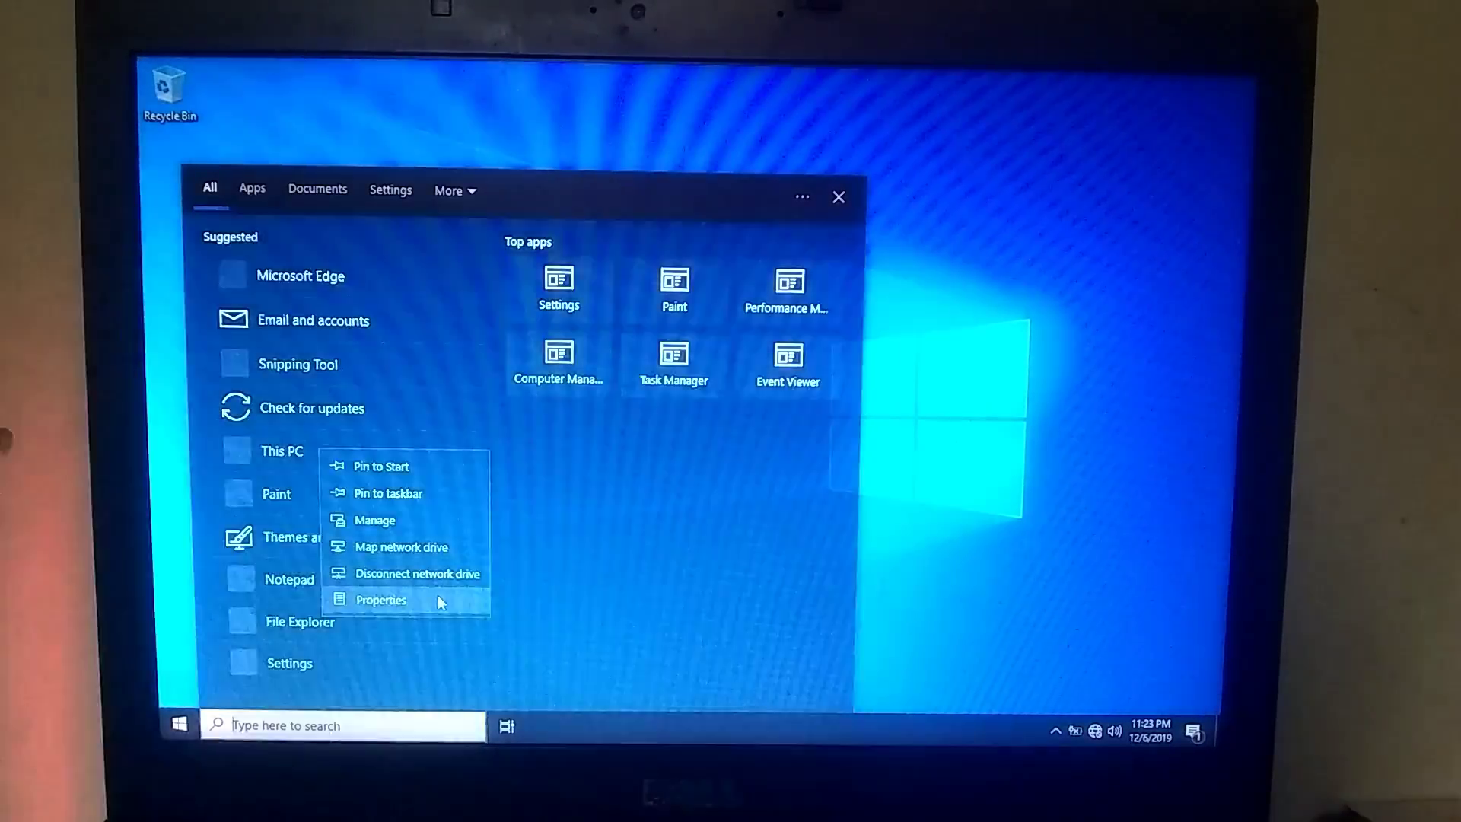